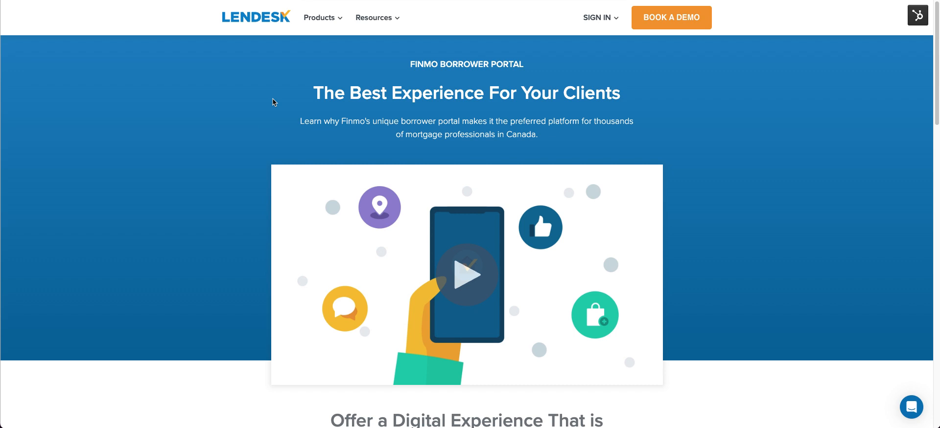
pyautogui.moveTo(273, 106)
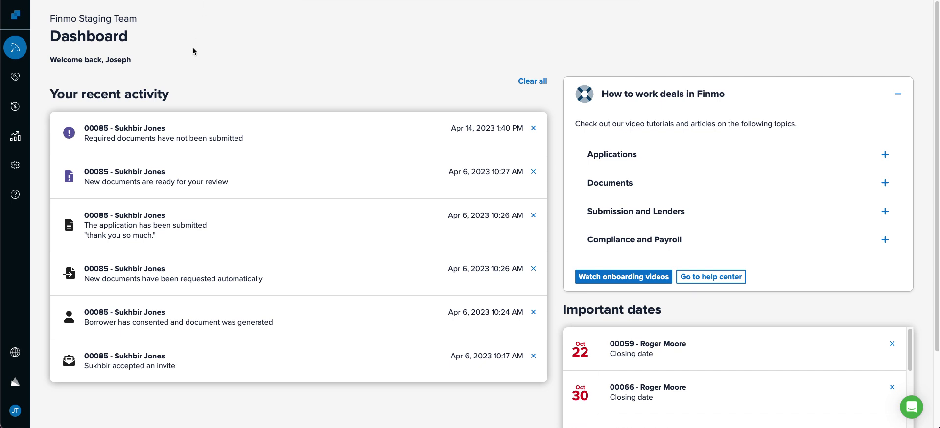
# Open the team's Compliance settings and jump to its Generated documents section.
pyautogui.click(15, 166)
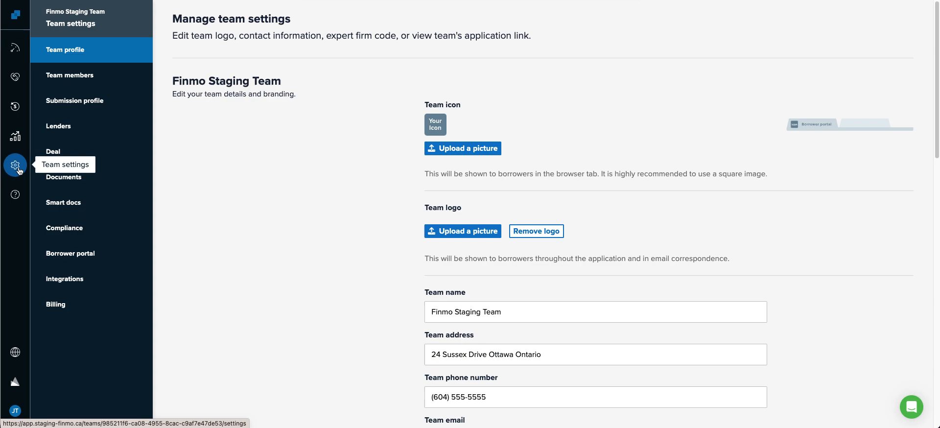
pyautogui.click(64, 228)
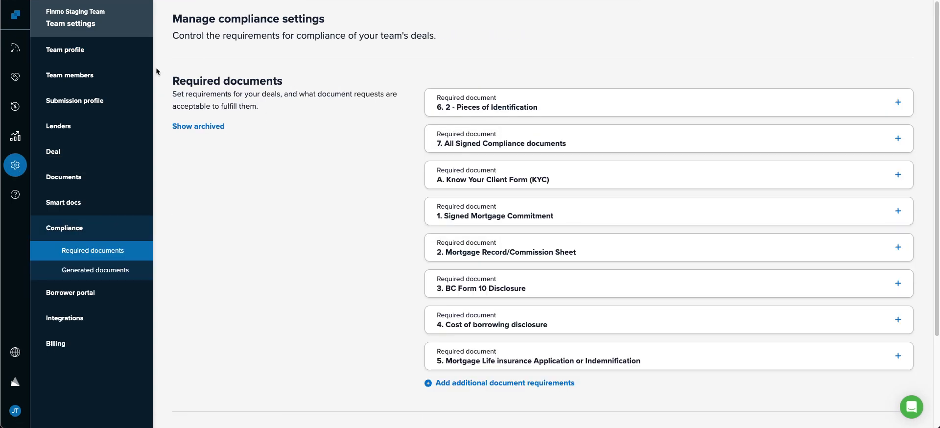
pyautogui.scroll(-3)
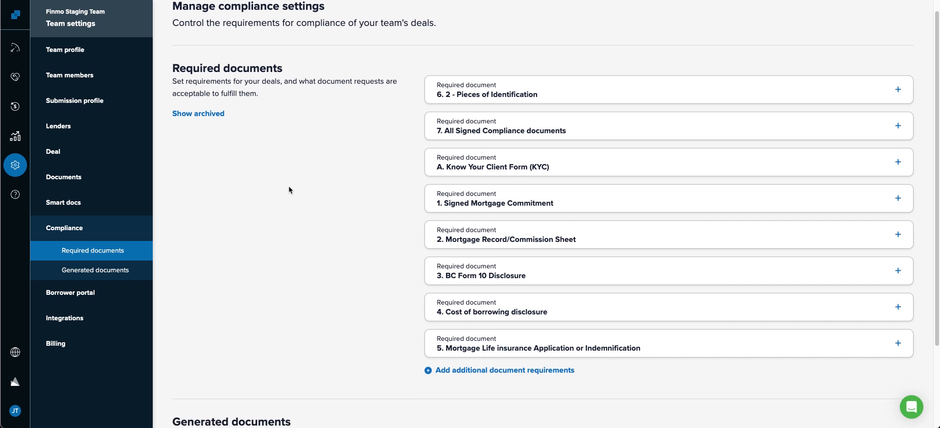
pyautogui.click(93, 270)
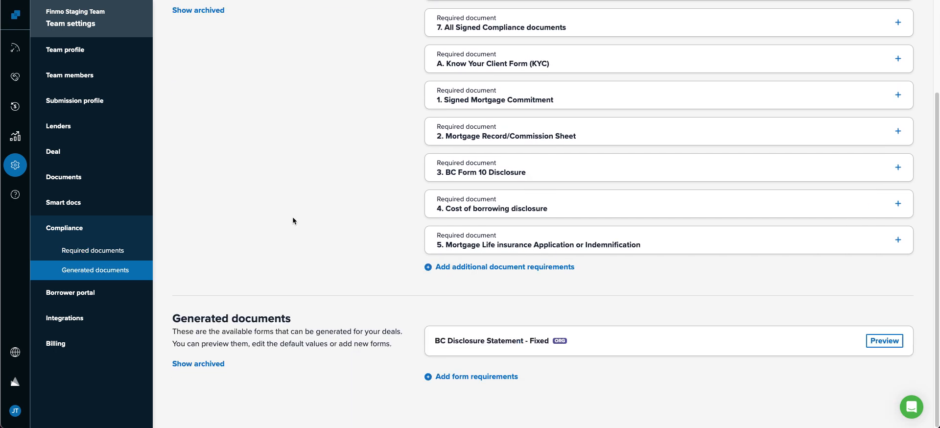
pyautogui.moveTo(200, 355)
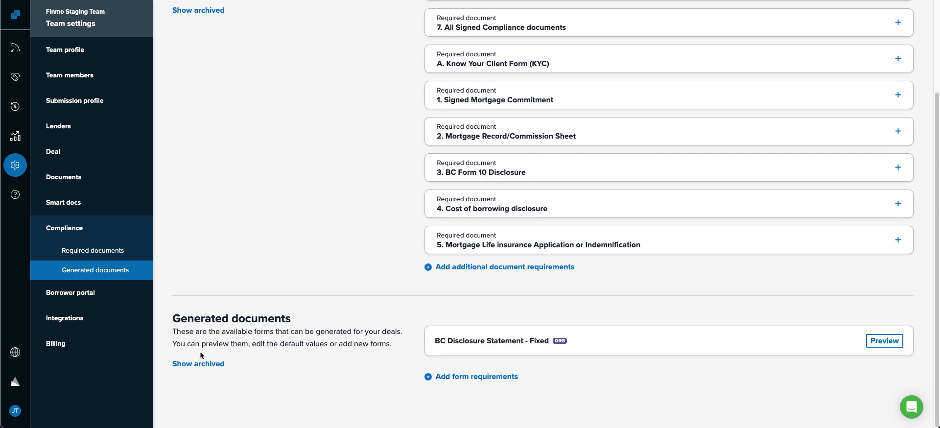
pyautogui.moveTo(291, 184)
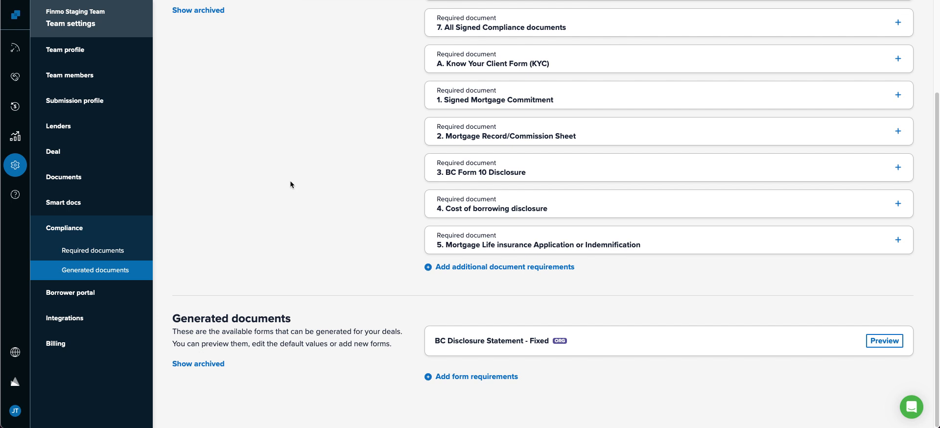
pyautogui.moveTo(238, 193)
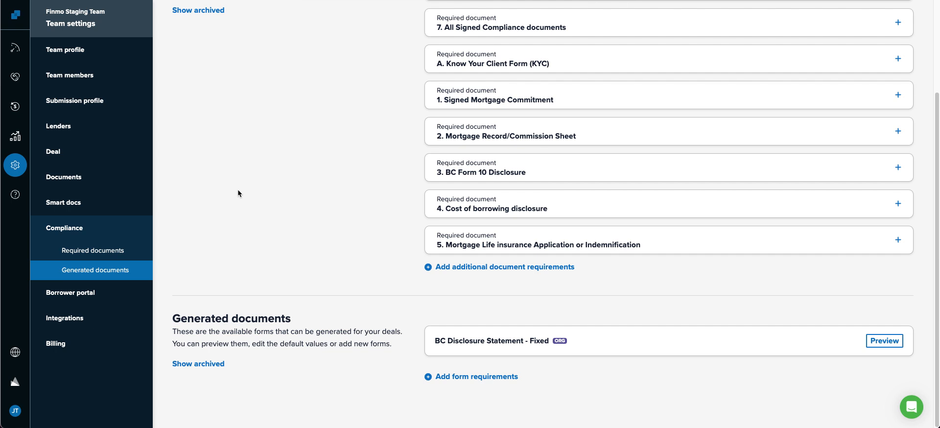
pyautogui.moveTo(15, 352)
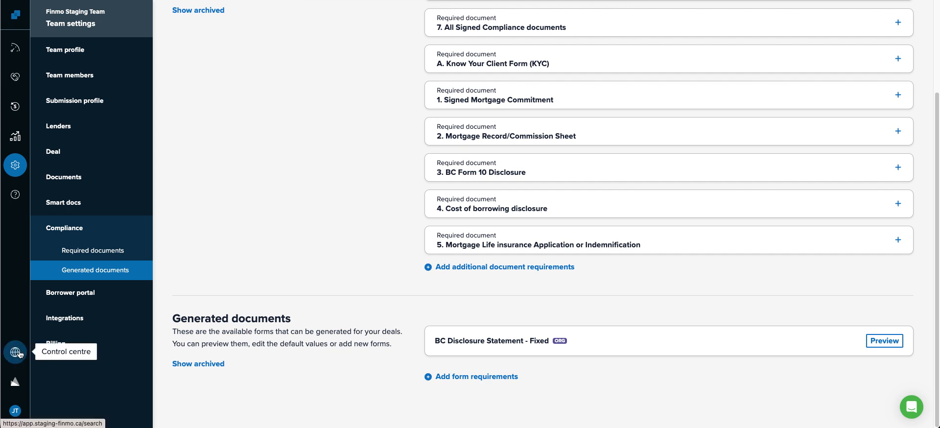
# Go to Control centre > Brokerages and open Lendesk Staging Brokerage's Compliance settings.
pyautogui.click(16, 352)
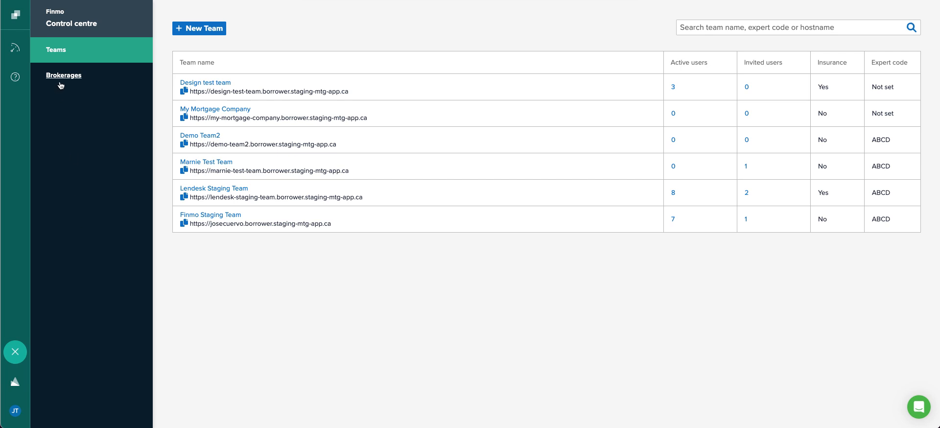
pyautogui.click(63, 75)
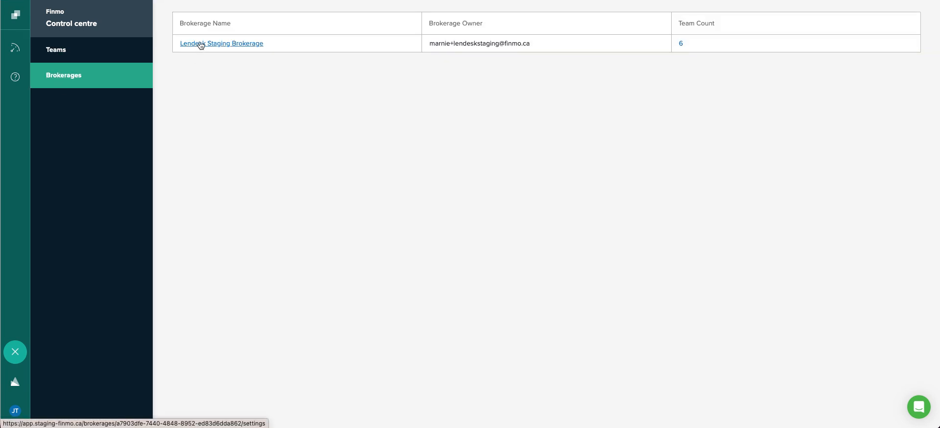
pyautogui.click(221, 43)
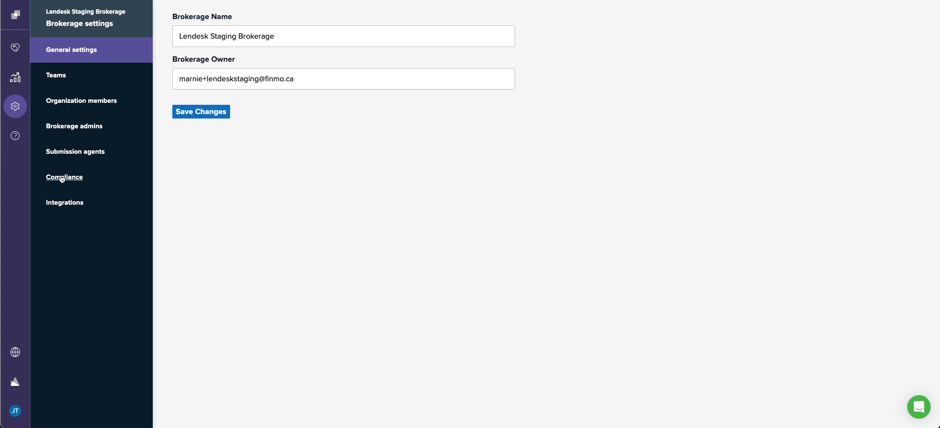
pyautogui.click(64, 177)
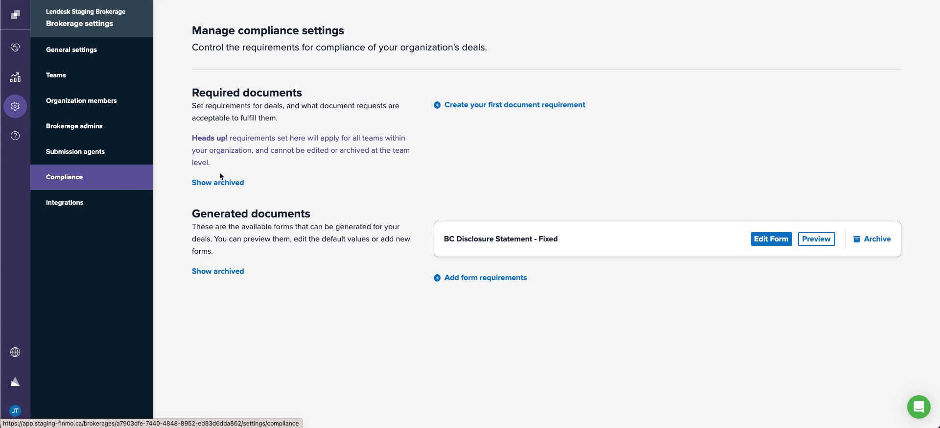
pyautogui.moveTo(352, 209)
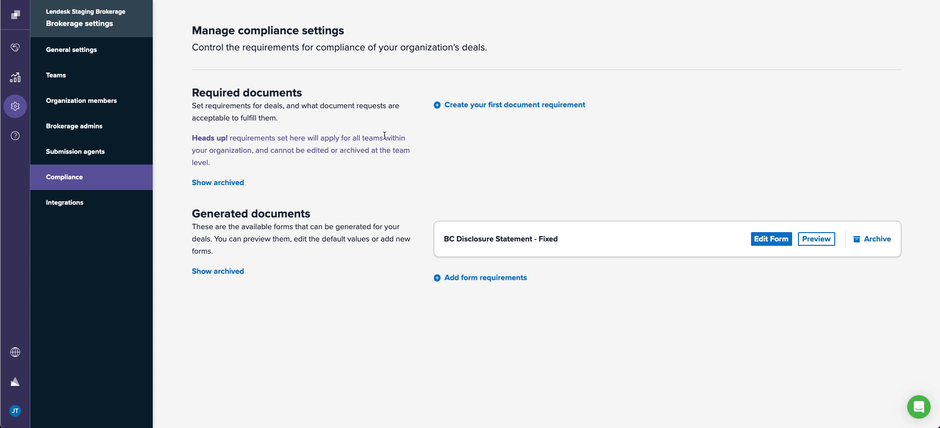
pyautogui.moveTo(179, 260)
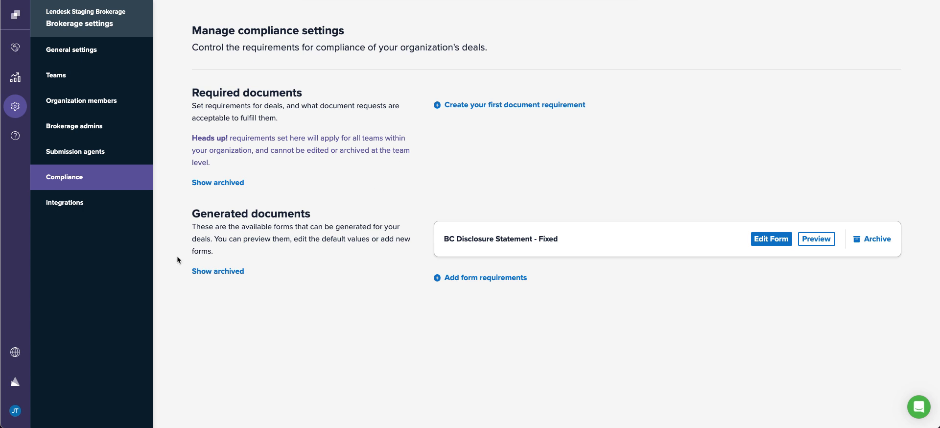
pyautogui.moveTo(355, 254)
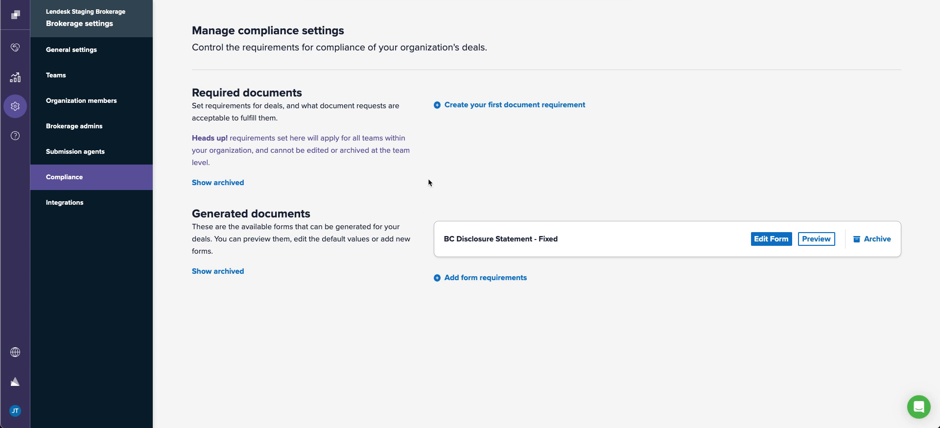
pyautogui.moveTo(514, 104)
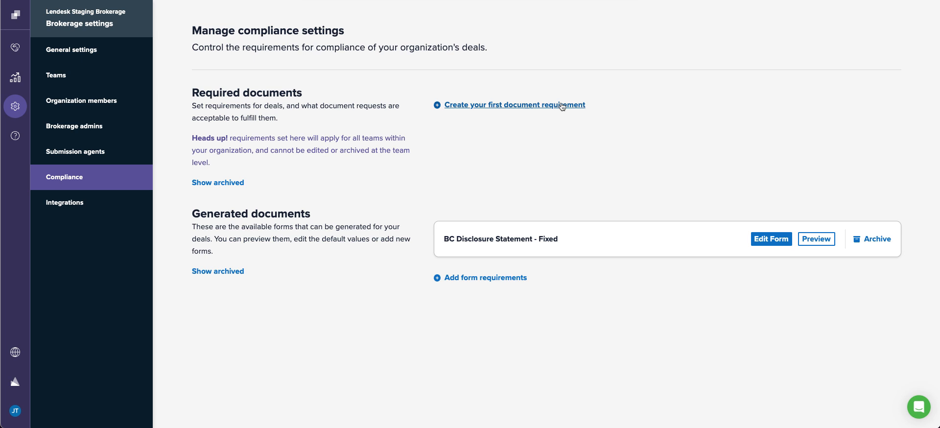
# Start a requirement named 'ID' asking for one government photo ID plus another named ID.
pyautogui.click(512, 104)
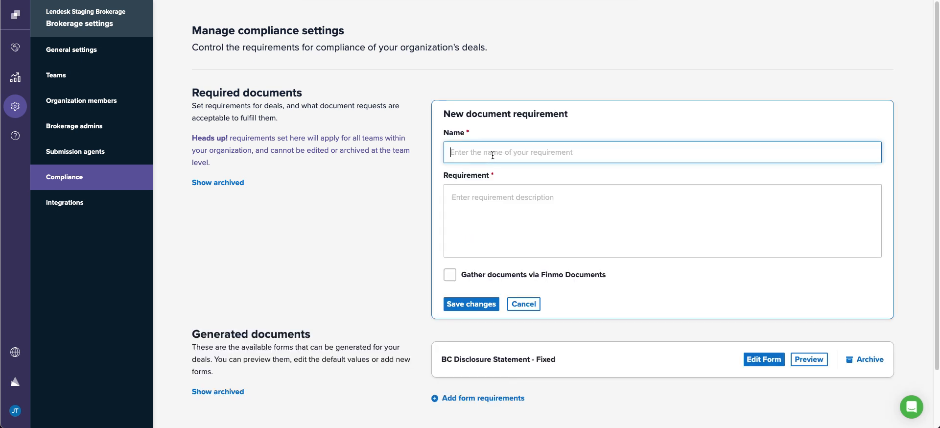
pyautogui.write('ID')
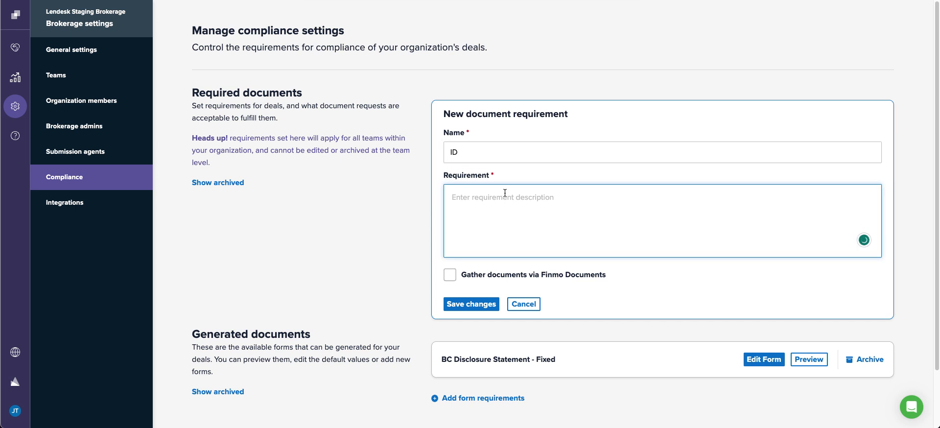
pyautogui.write('1 gov issues with image')
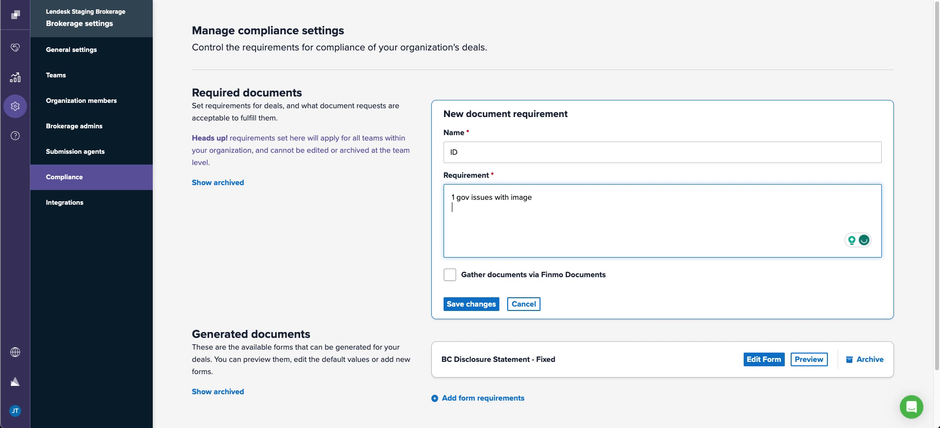
pyautogui.write('1 of any other type with your n')
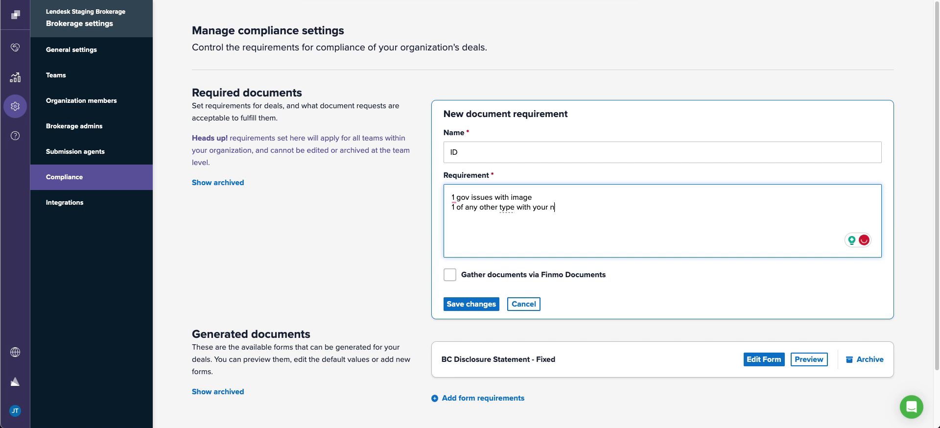
pyautogui.write('ame')
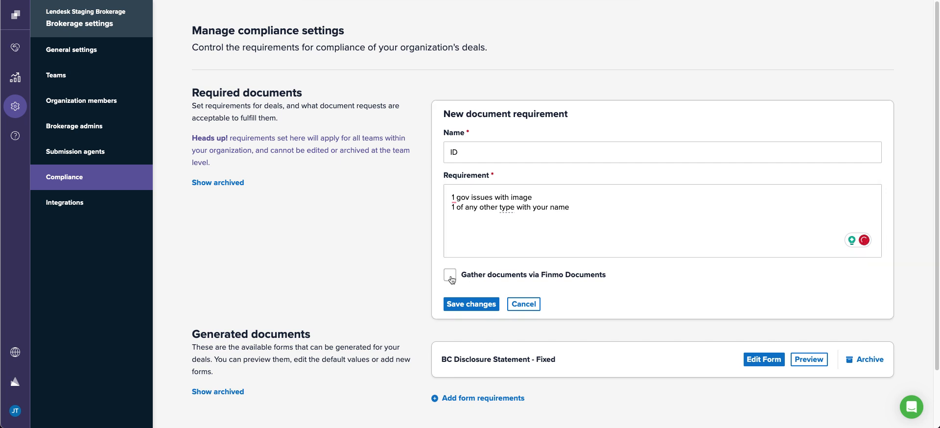
# Gather the ID requirement via Finmo Documents, accept 2 Main Forms of Identification, and save.
pyautogui.click(451, 275)
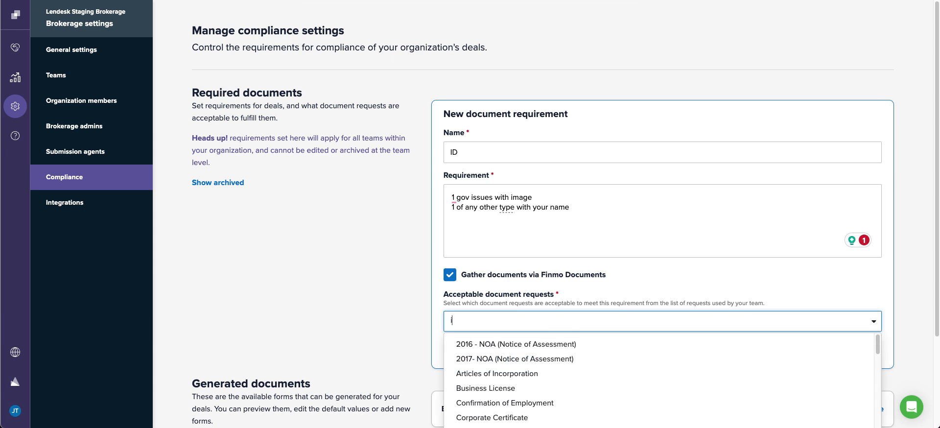
pyautogui.write('d')
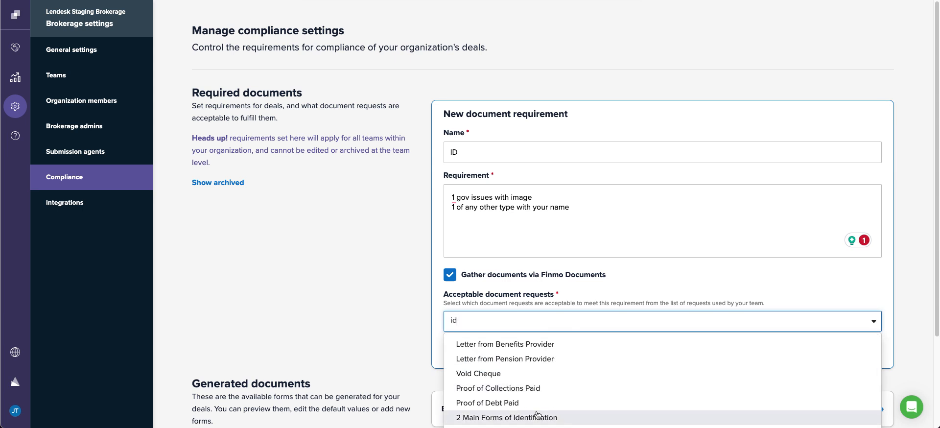
pyautogui.click(505, 417)
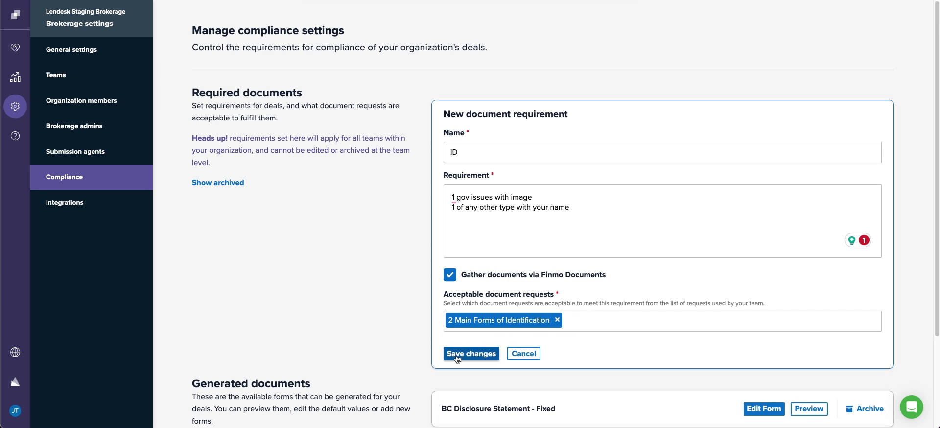
pyautogui.click(470, 353)
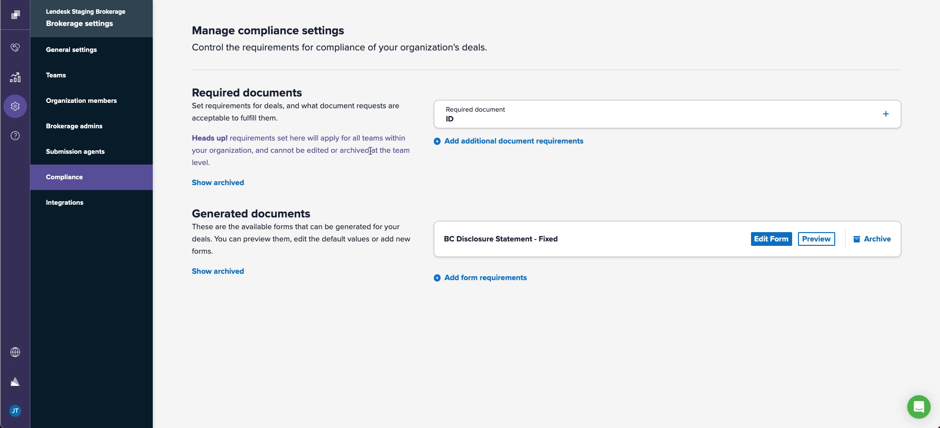
pyautogui.moveTo(438, 205)
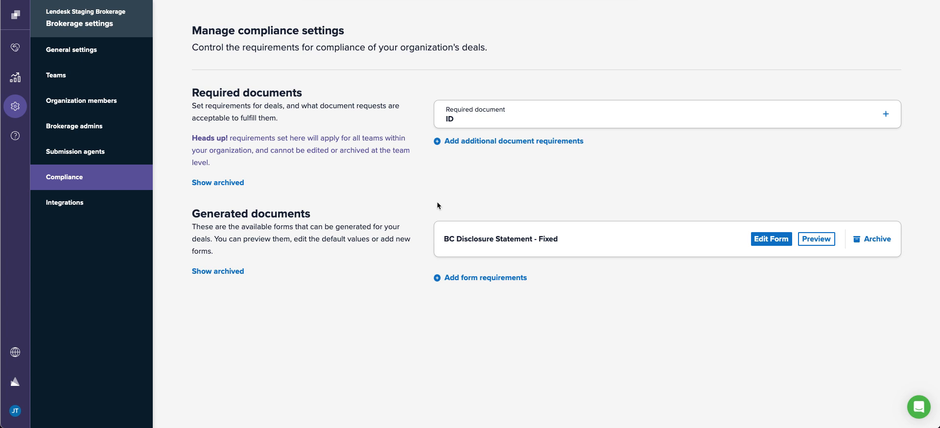
pyautogui.moveTo(613, 253)
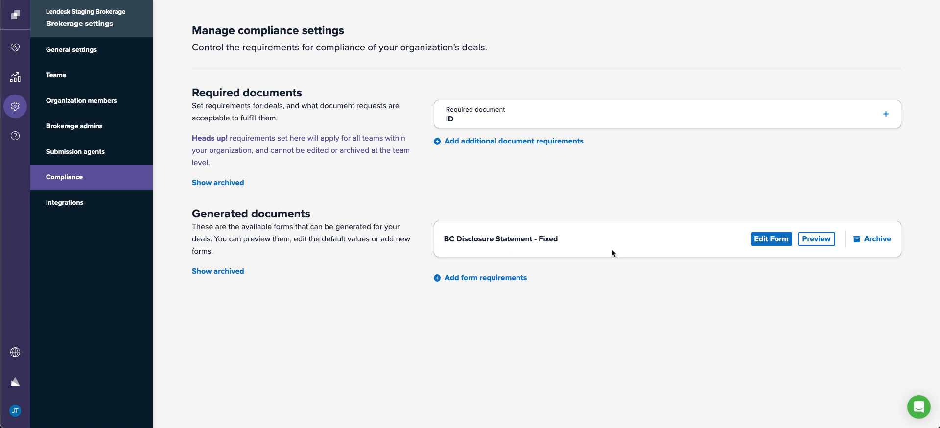
# Add BC Form 10 as a second generated form requirement and save it.
pyautogui.click(480, 278)
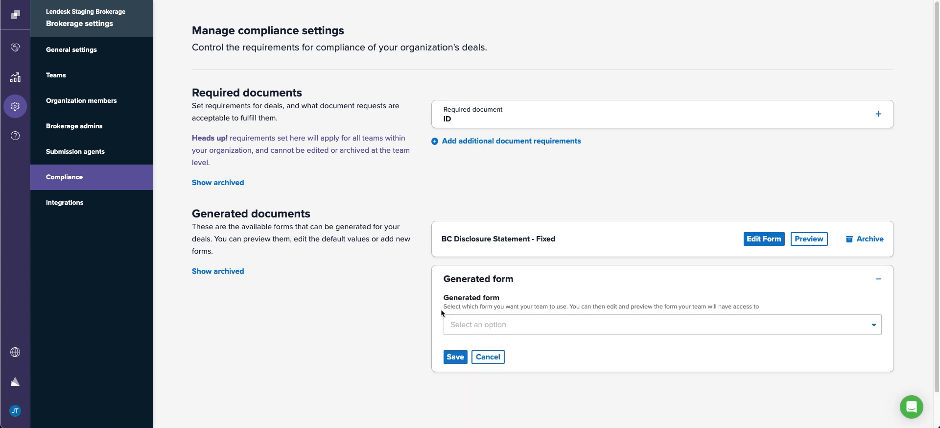
pyautogui.write('bc')
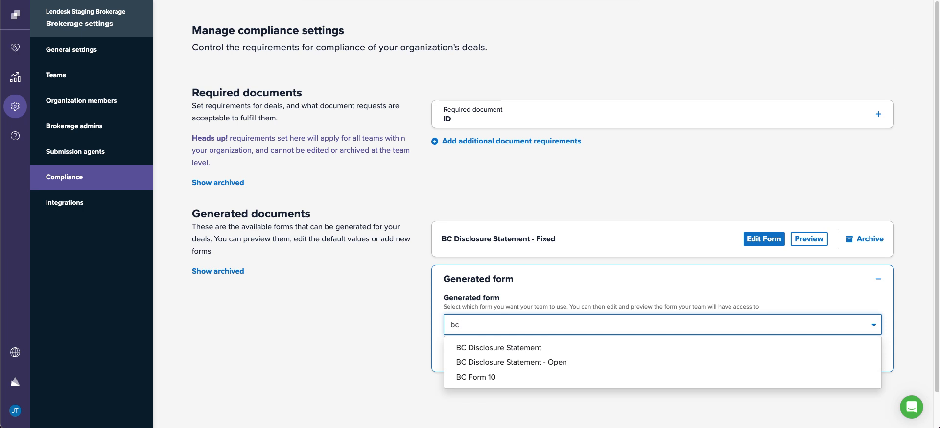
pyautogui.click(475, 377)
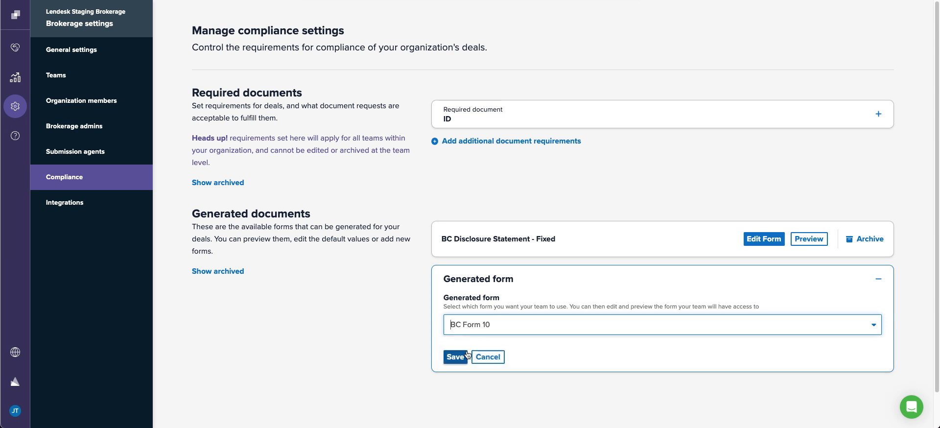
pyautogui.click(454, 357)
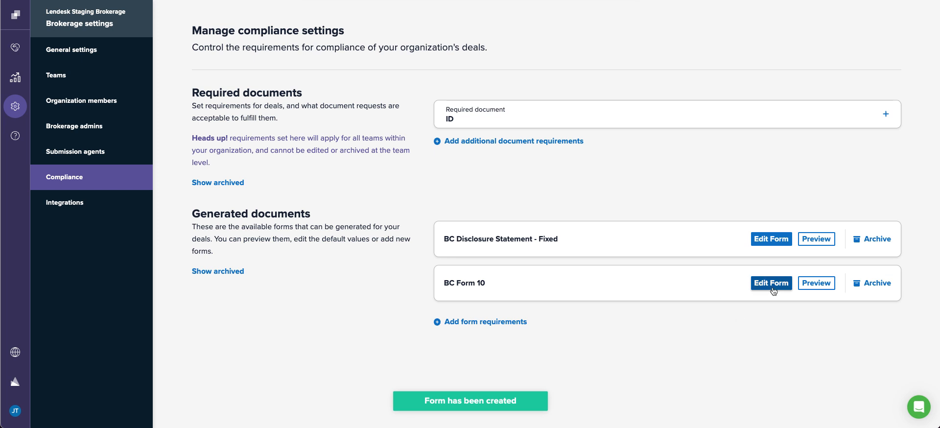
# Fill both BC Form 10 interest description defaults with 'Notes' and save the form.
pyautogui.click(771, 283)
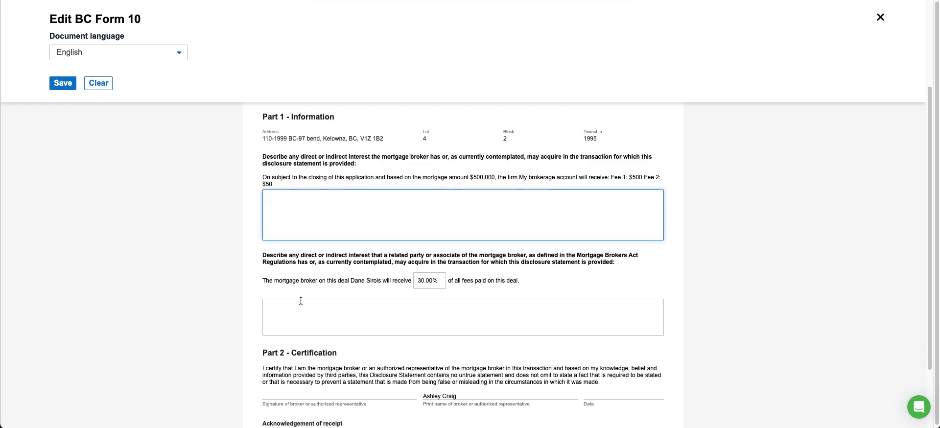
pyautogui.write('N')
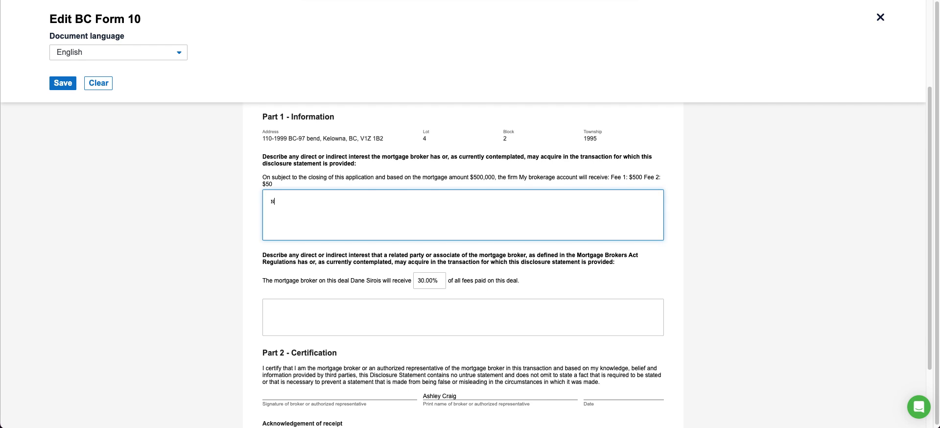
pyautogui.write('Notes')
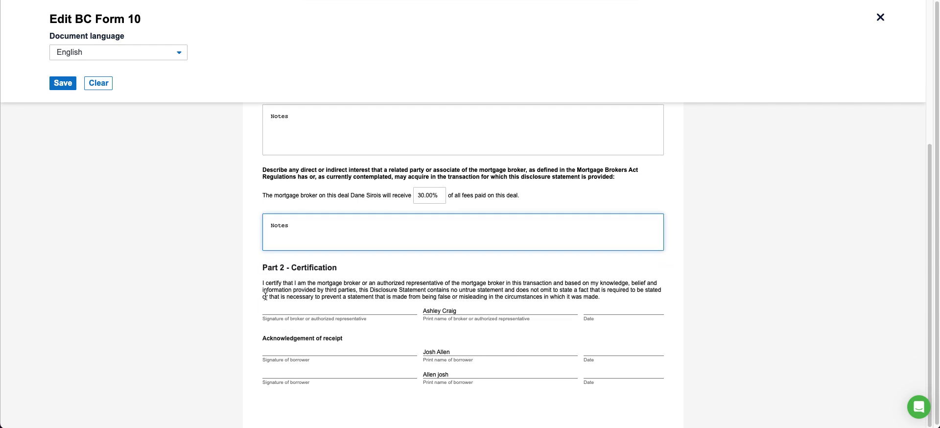
pyautogui.click(62, 83)
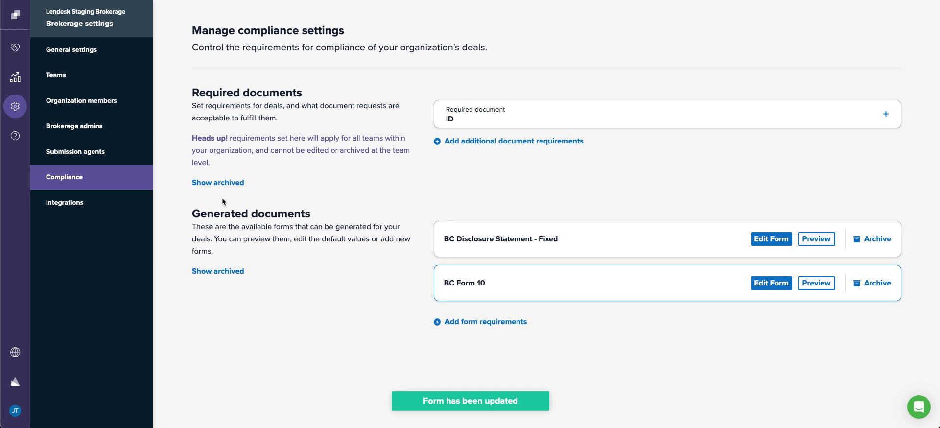
pyautogui.moveTo(360, 262)
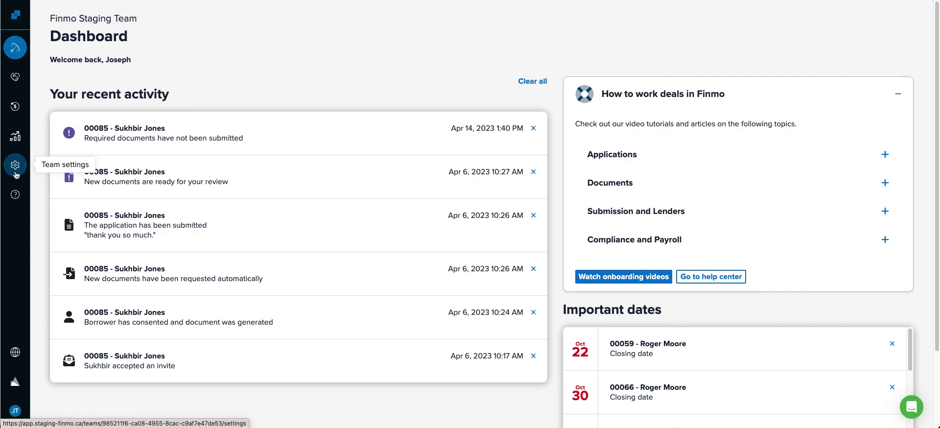
# Return to the team's Compliance settings at Generated documents, now listing BC Form 10.
pyautogui.click(14, 165)
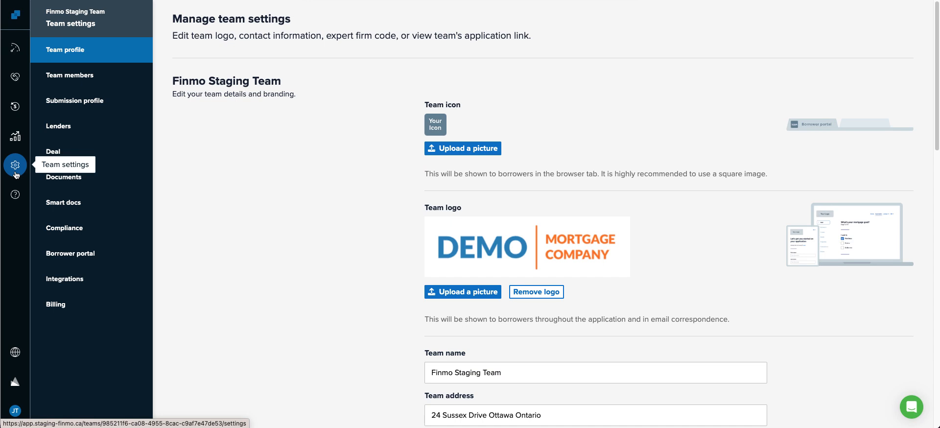
pyautogui.click(65, 228)
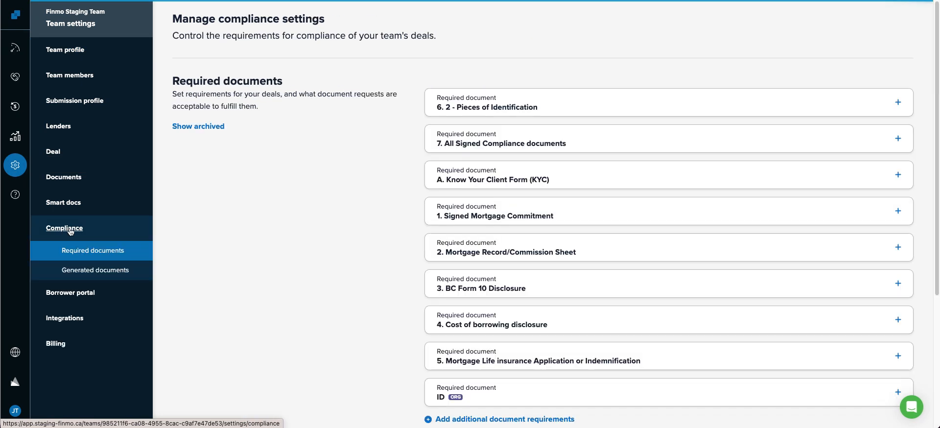
pyautogui.click(93, 270)
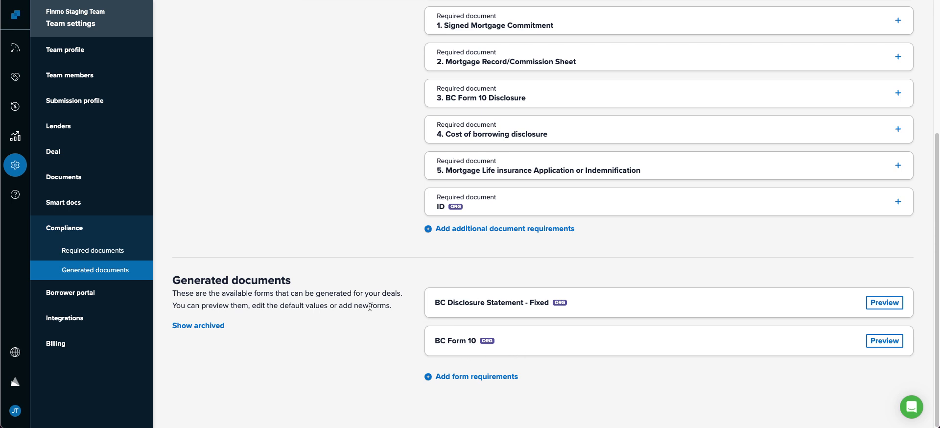
pyautogui.moveTo(388, 315)
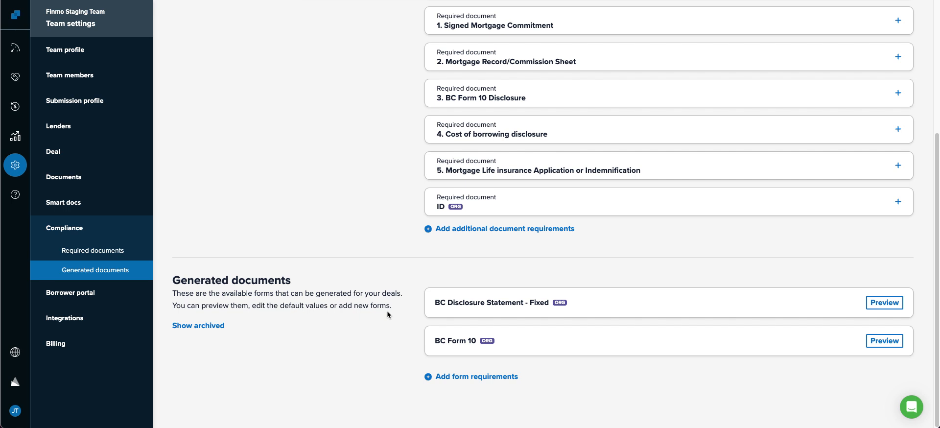
pyautogui.moveTo(383, 322)
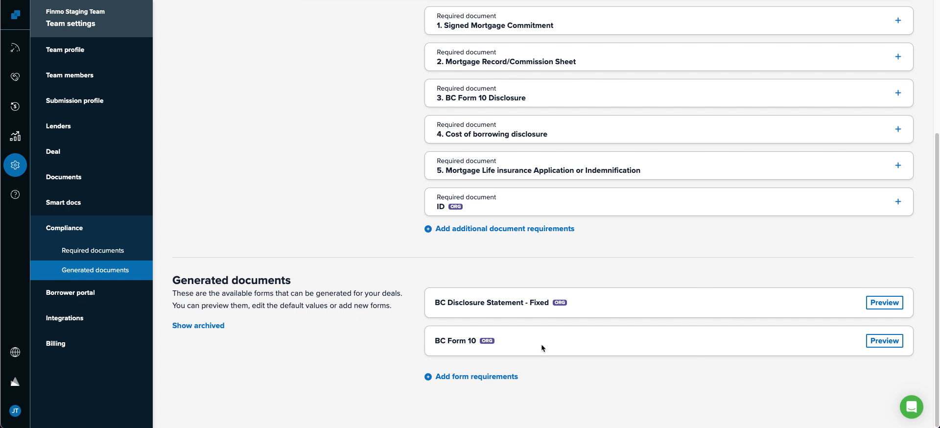
pyautogui.moveTo(14, 75)
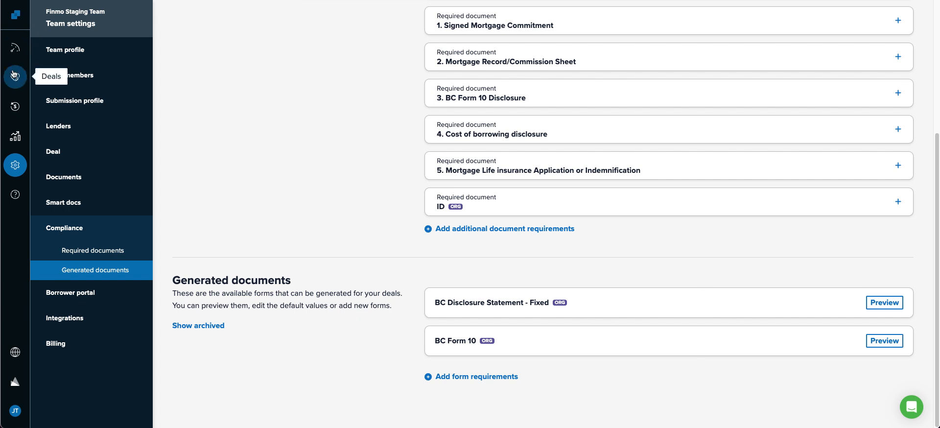
# Open deal ABCD-F004094 from Deals and go to its Compliance > Generate documents list.
pyautogui.click(14, 77)
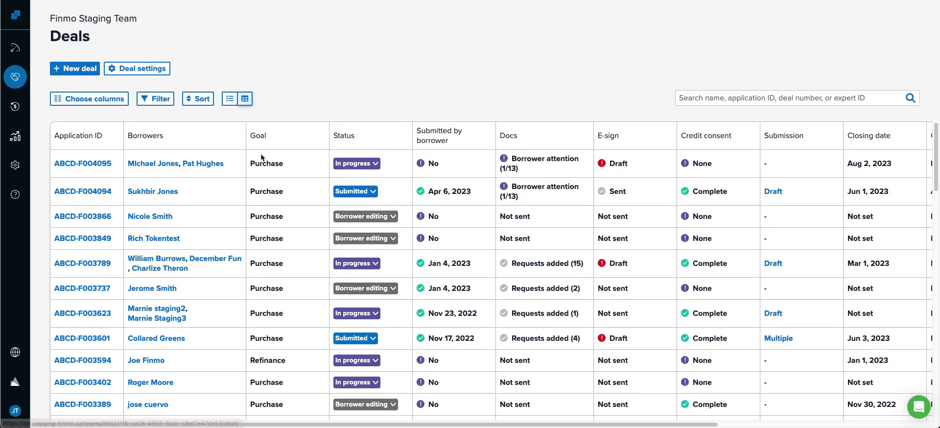
pyautogui.moveTo(153, 191)
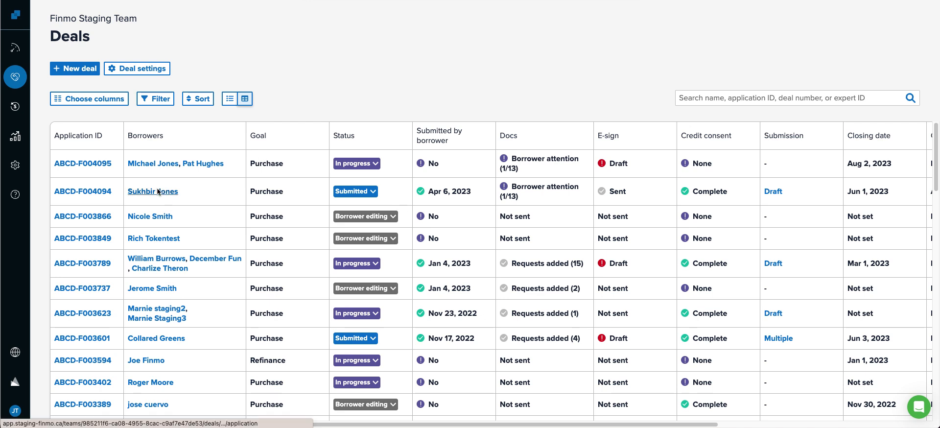
pyautogui.click(152, 191)
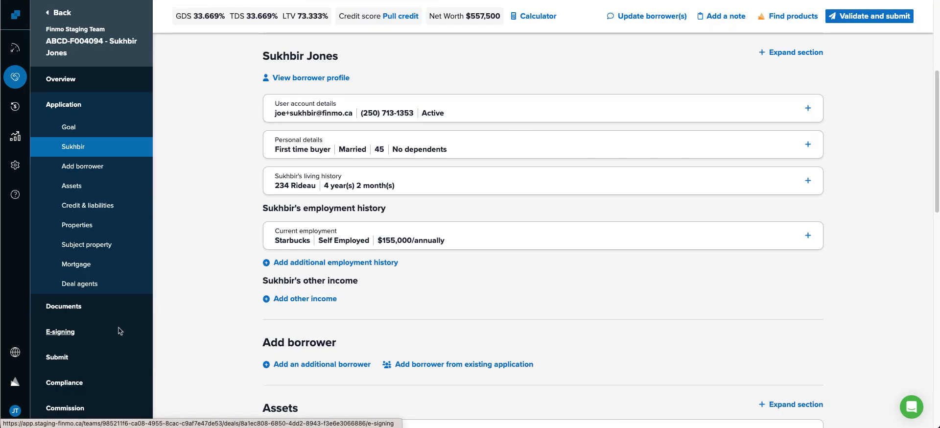
pyautogui.click(64, 383)
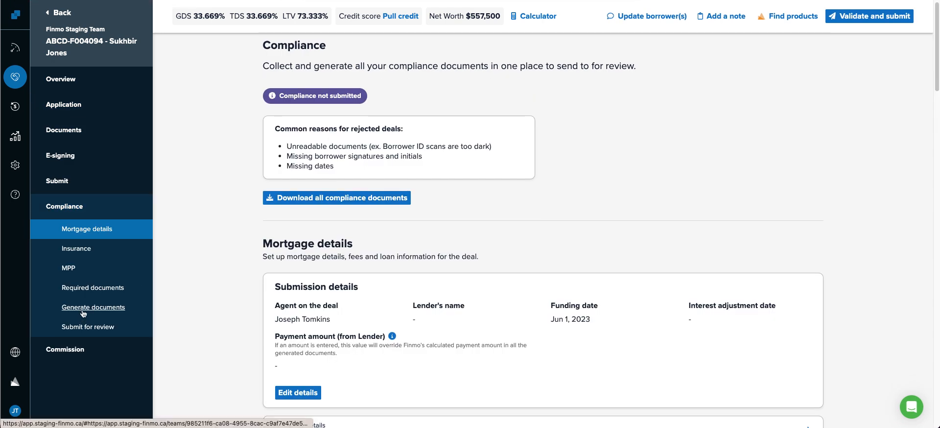
pyautogui.click(93, 307)
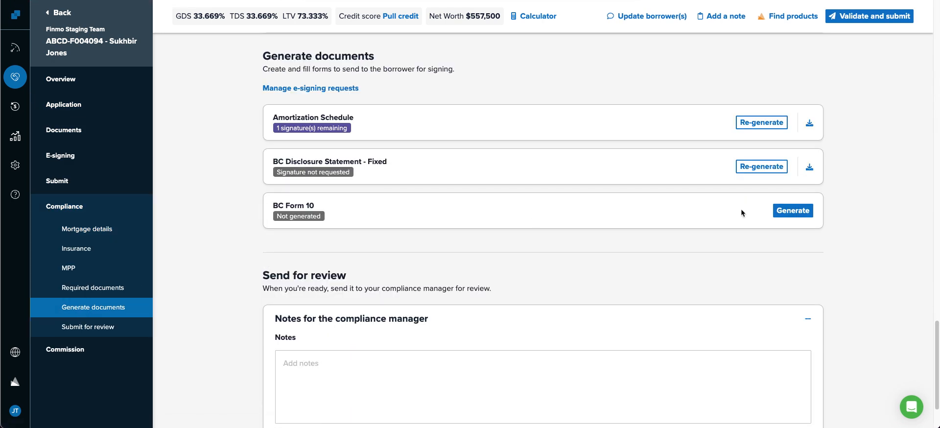
pyautogui.moveTo(355, 162)
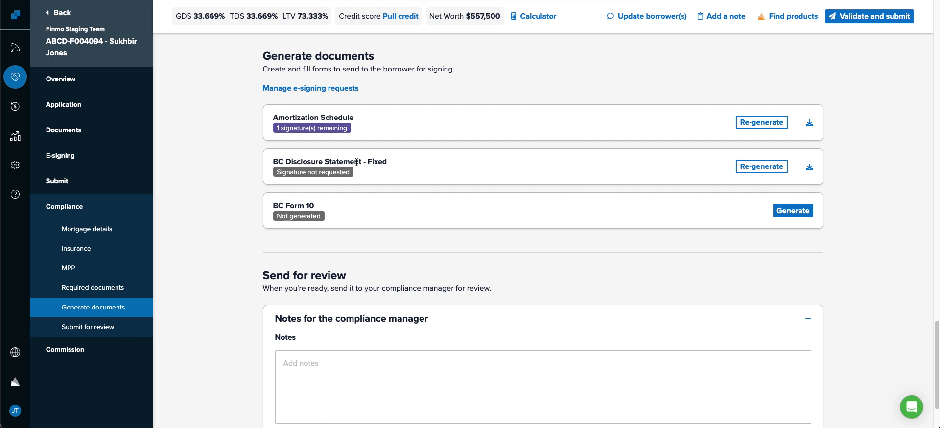
pyautogui.moveTo(633, 214)
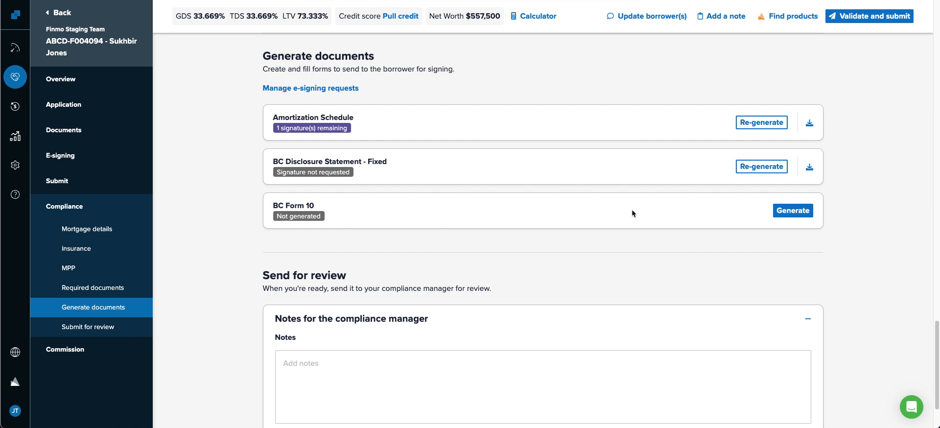
# Generate BC Form 10 for deal ABCD-F004094 after reviewing its fields.
pyautogui.click(793, 211)
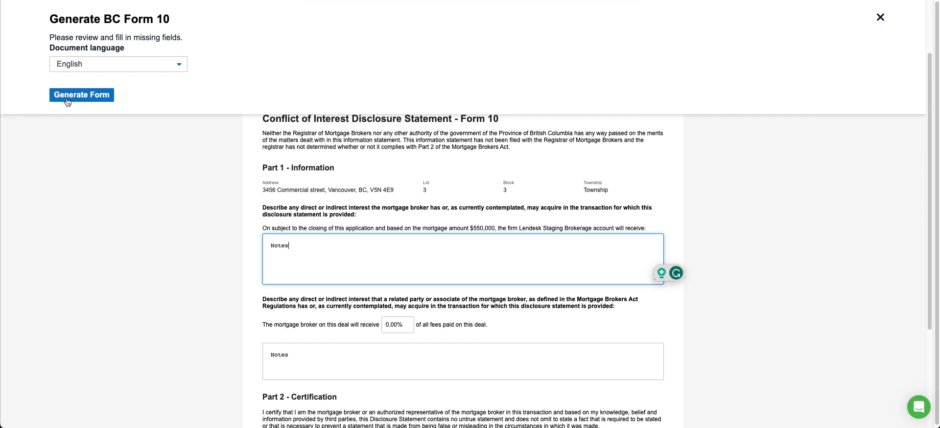
pyautogui.click(81, 95)
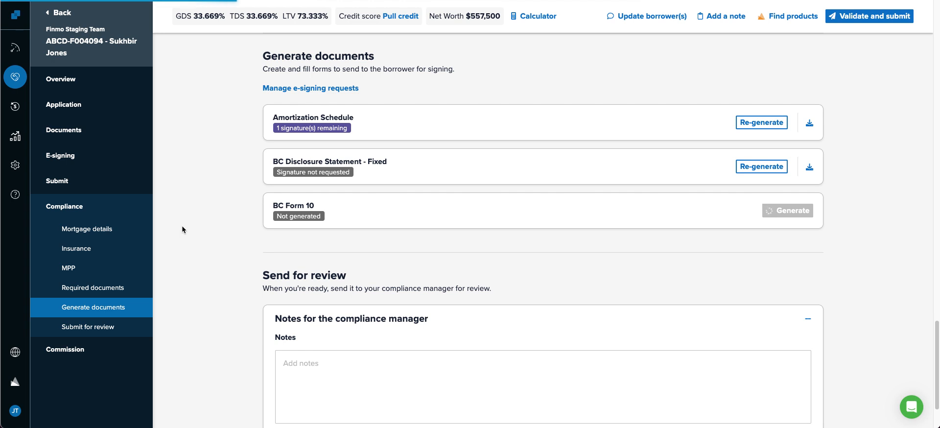
pyautogui.click(788, 210)
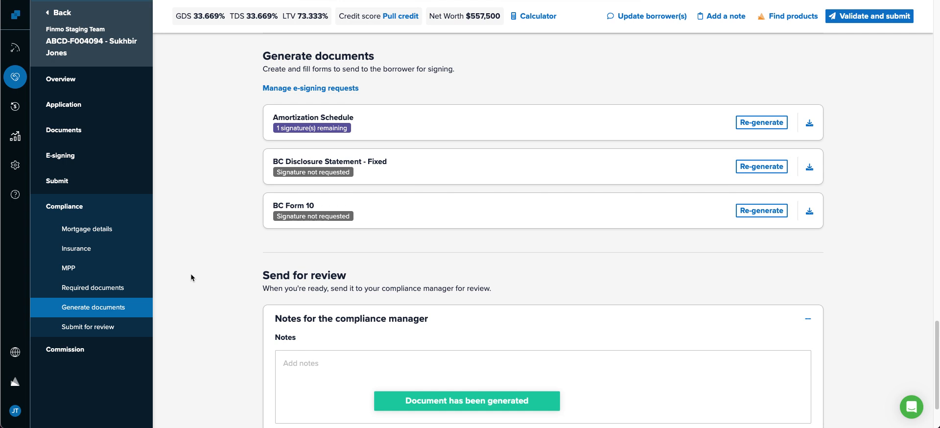
pyautogui.click(93, 288)
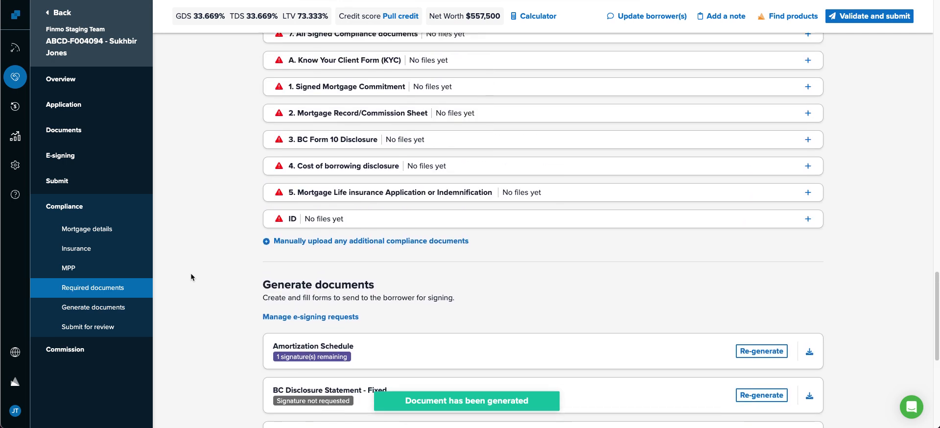